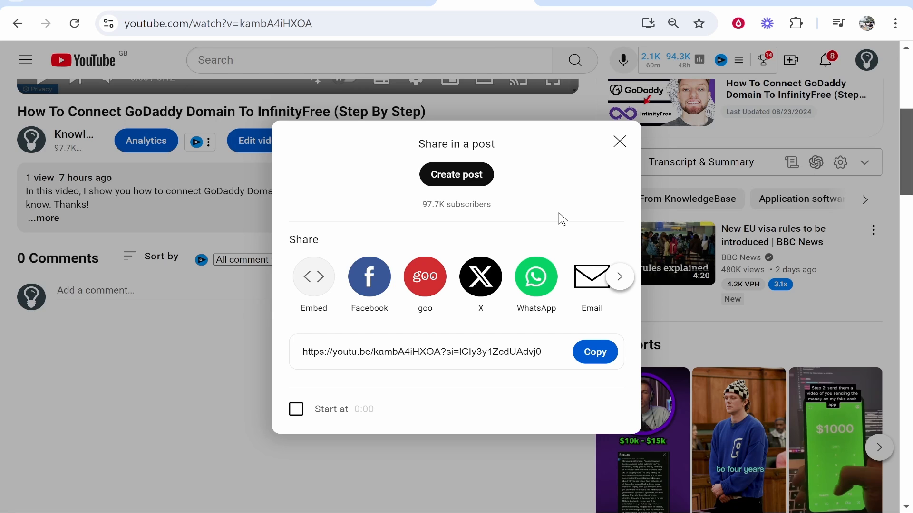
{"action": "mouse_move", "coordinate": [640, 147]}
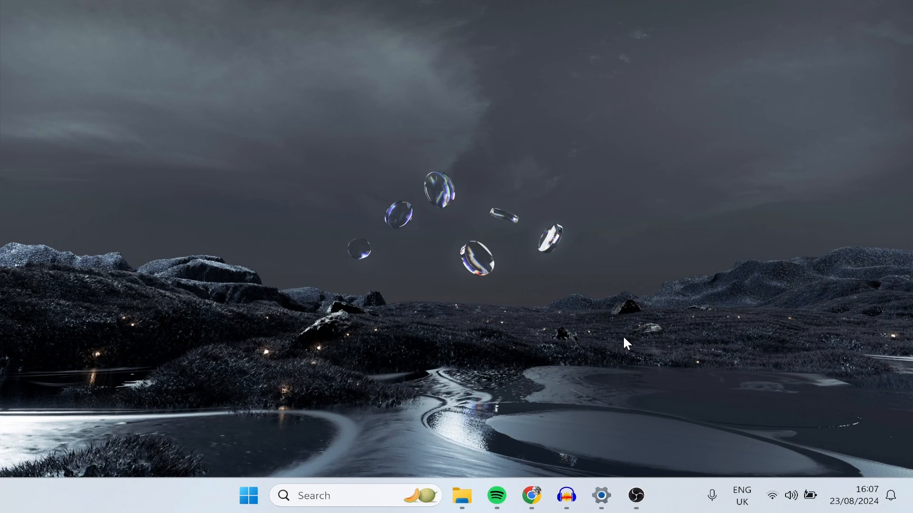
{"action": "mouse_move", "coordinate": [584, 436]}
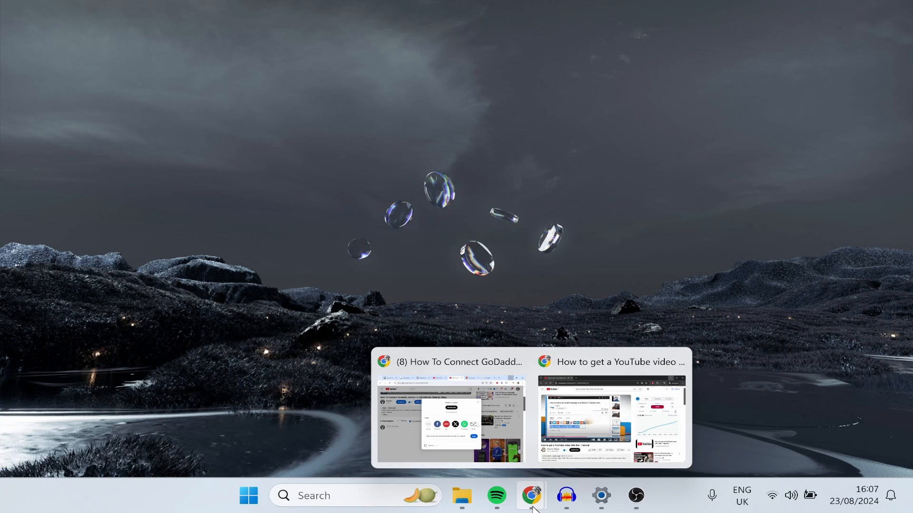
Step: Launch a new Chrome window from the taskbar icon's jump list
{"action": "right_click", "coordinate": [530, 496]}
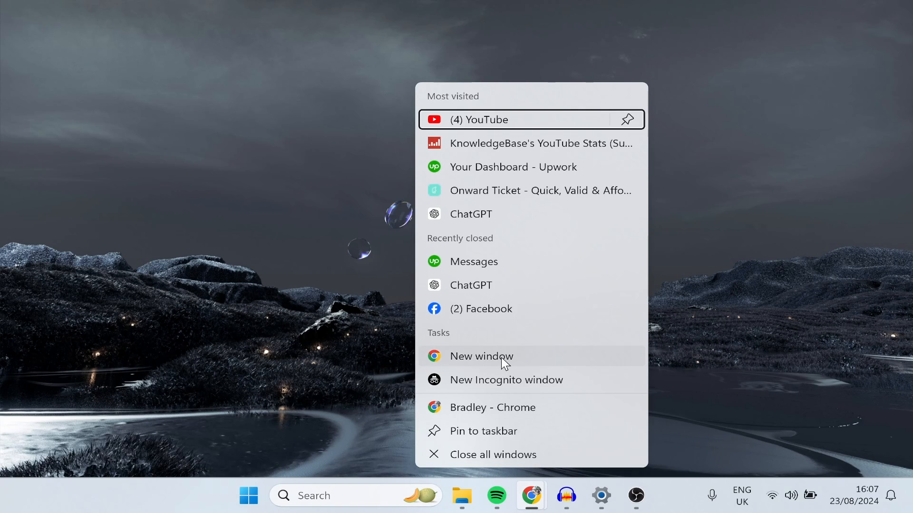
{"action": "left_click", "coordinate": [481, 356]}
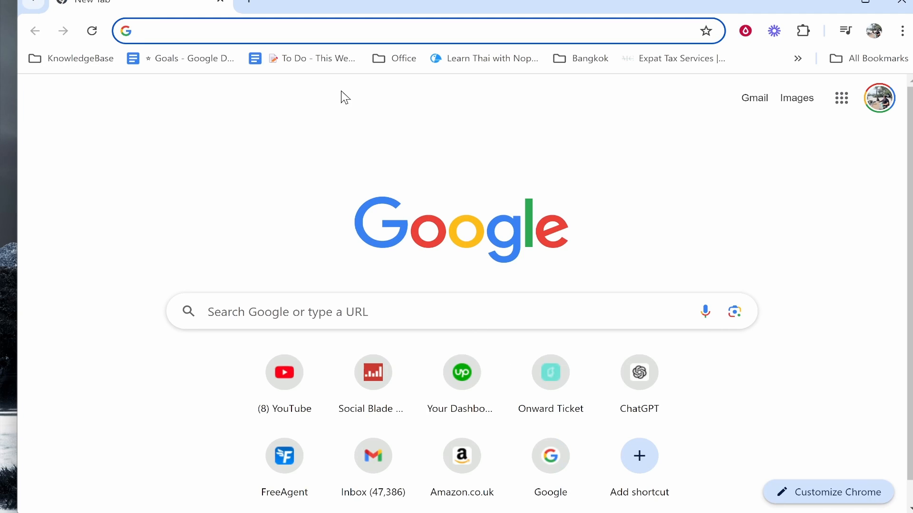
{"action": "mouse_move", "coordinate": [361, 26]}
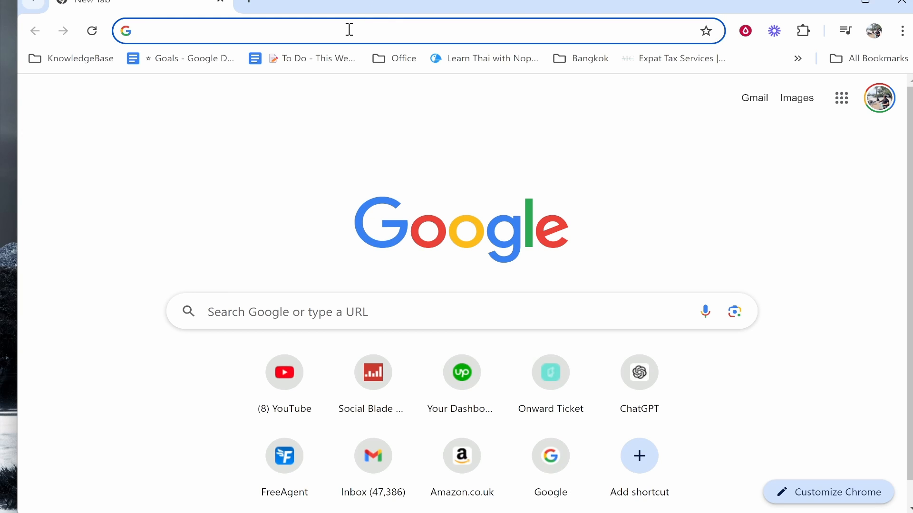
Step: Go to youtube.com and focus the YouTube search box
{"action": "type", "text": "youtube.com"}
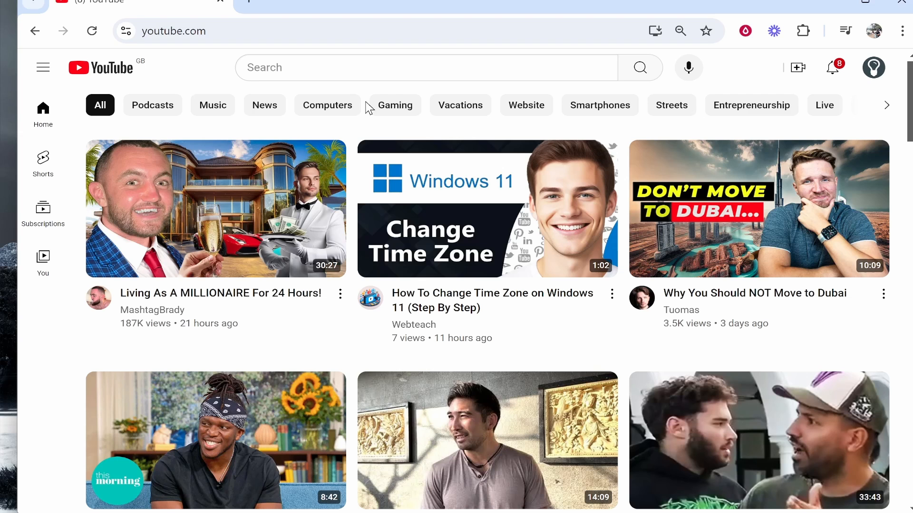
{"action": "mouse_move", "coordinate": [337, 68]}
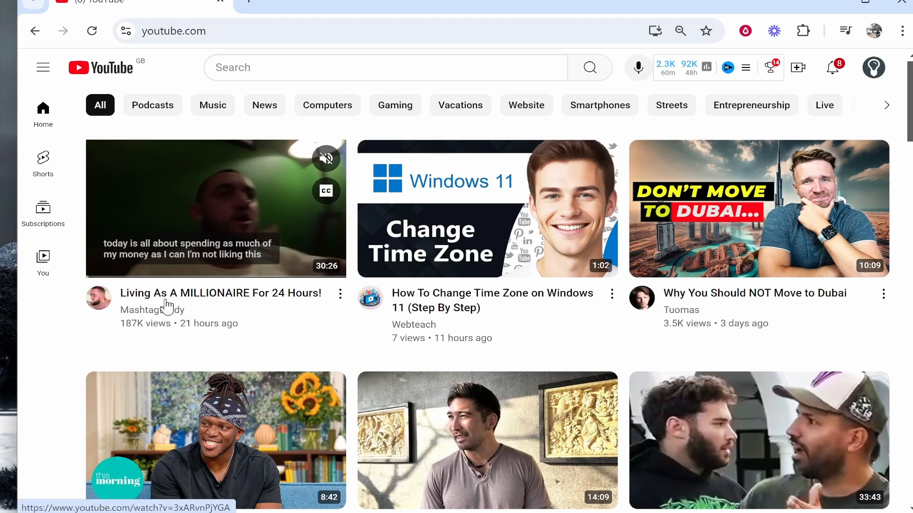
{"action": "left_click", "coordinate": [384, 67]}
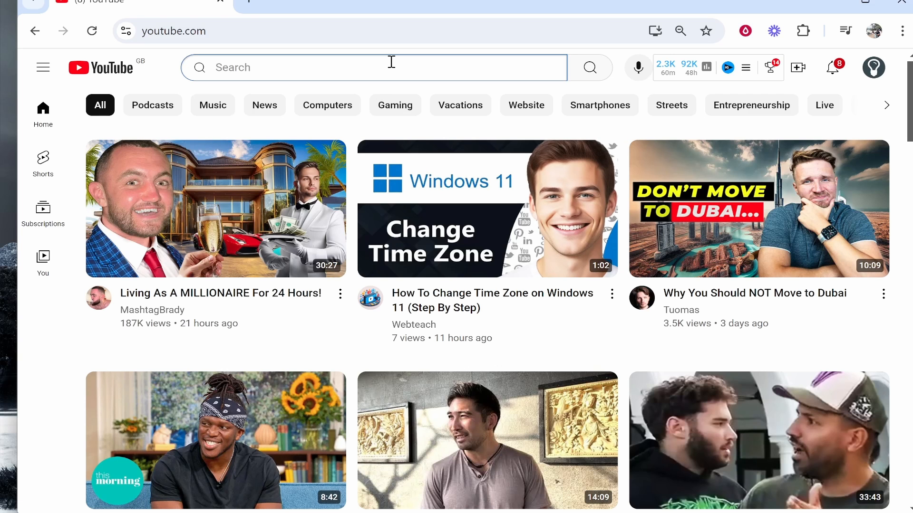
Step: Search YouTube for 'how to tie a tie' and open the Windsor tie video result
{"action": "type", "text": "how to tie a tie"}
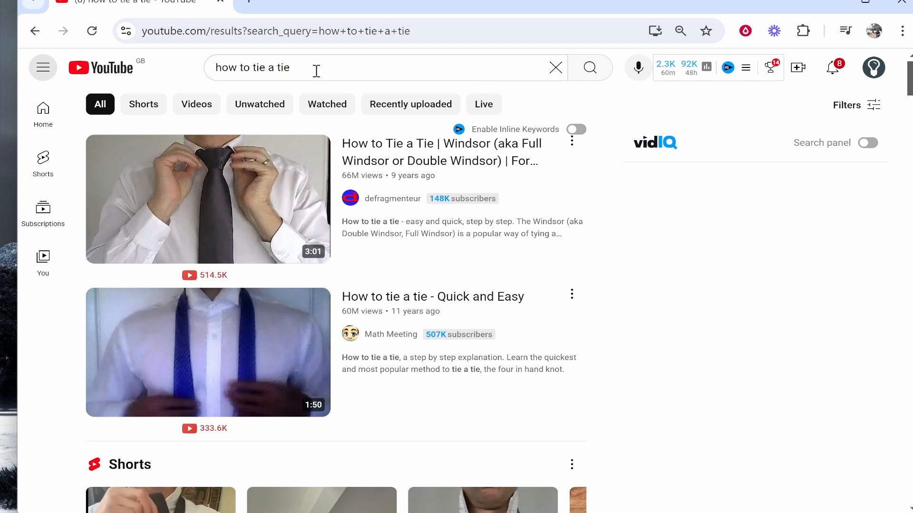
{"action": "mouse_move", "coordinate": [225, 208]}
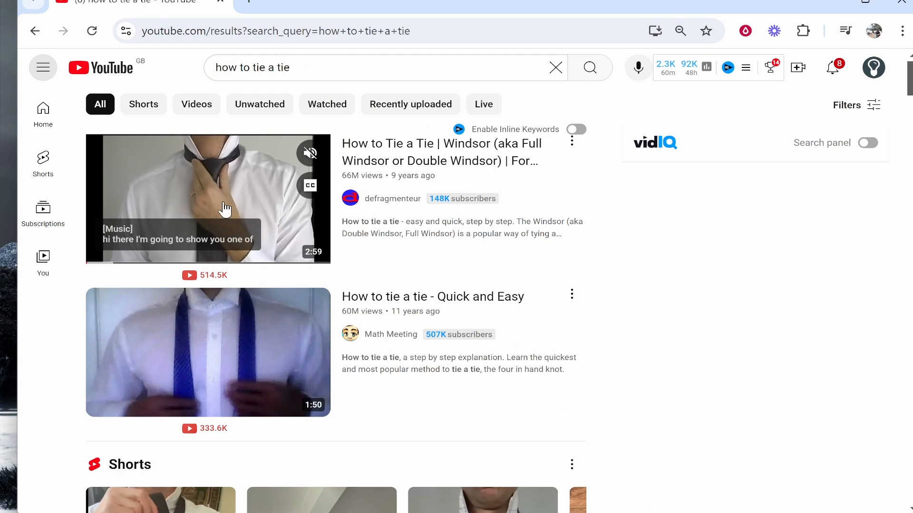
{"action": "left_click", "coordinate": [208, 199]}
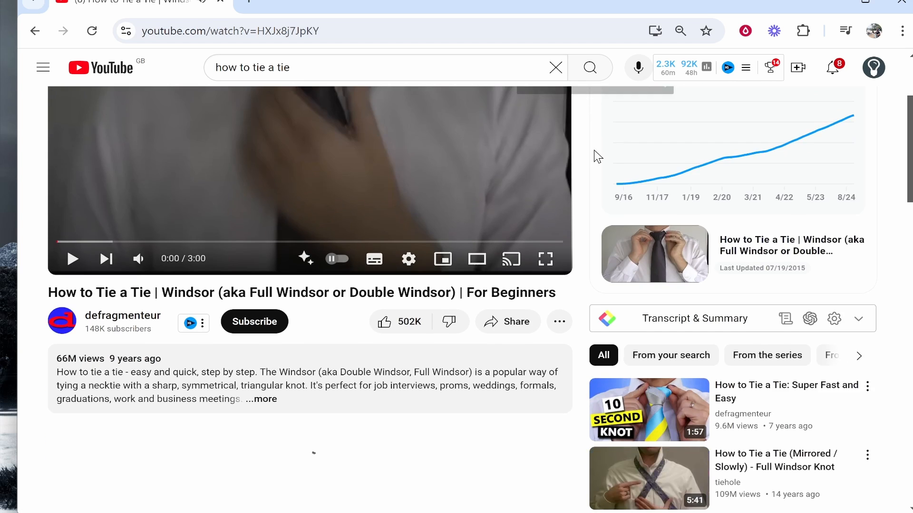
Step: Bring up the Windsor tie video's Share dialog with its youtu.be link
{"action": "scroll", "scroll_direction": "down", "scroll_amount": 3}
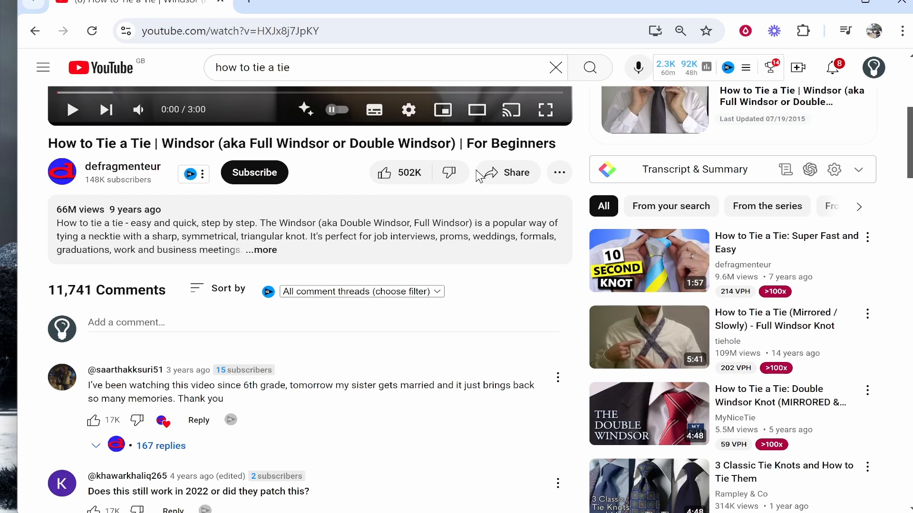
{"action": "left_click", "coordinate": [507, 172]}
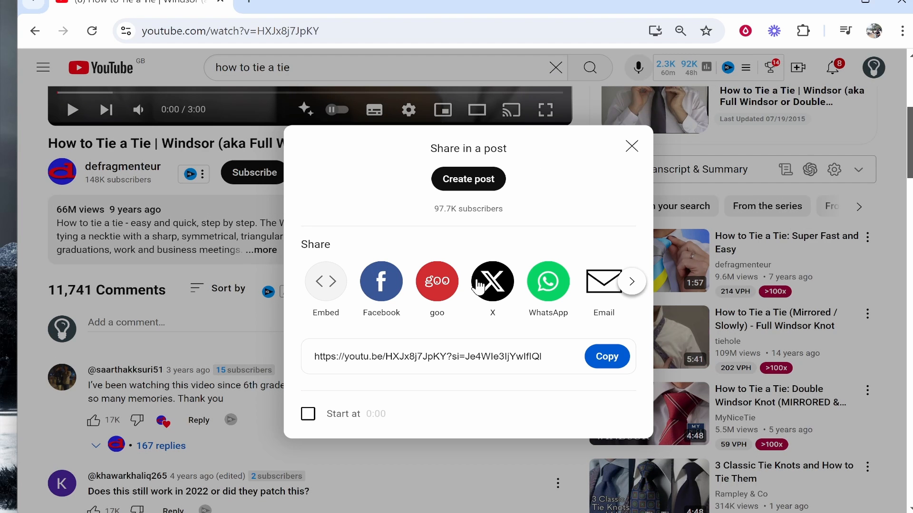
{"action": "mouse_move", "coordinate": [424, 324]}
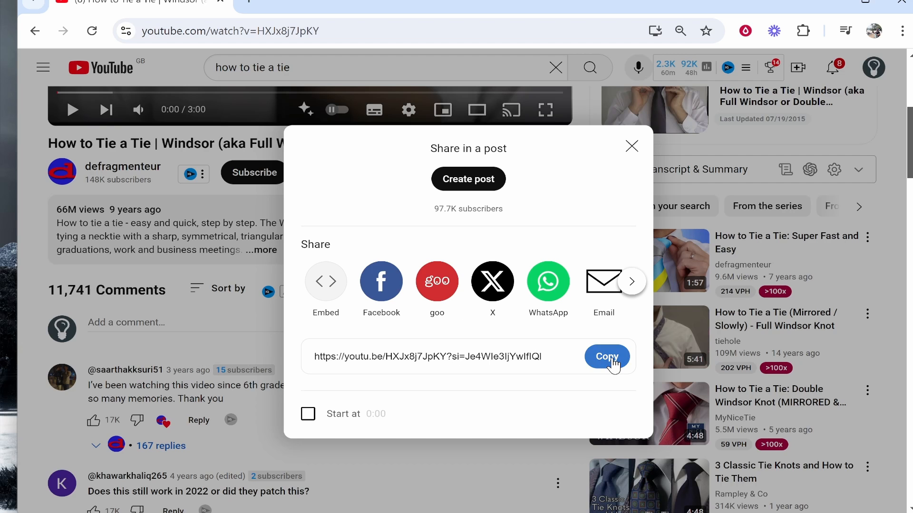
Step: Copy the youtu.be share link and load it in a Chrome incognito window
{"action": "left_click", "coordinate": [606, 356]}
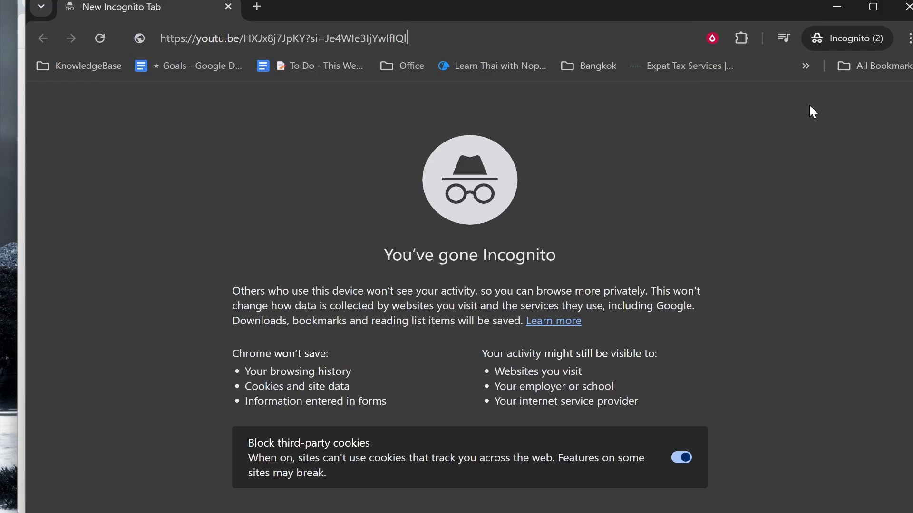
{"action": "key", "text": "Enter"}
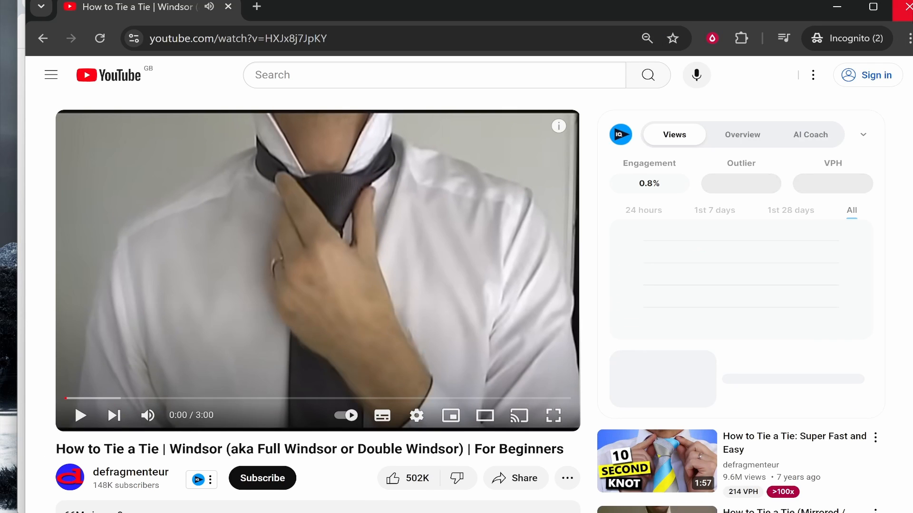